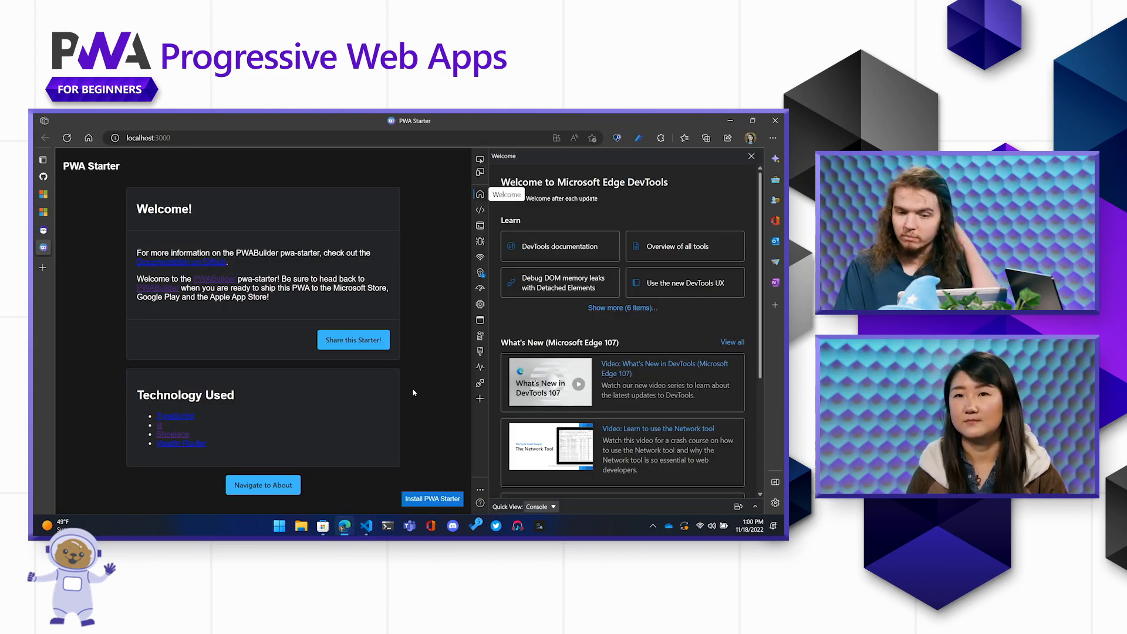
pyautogui.moveTo(459, 284)
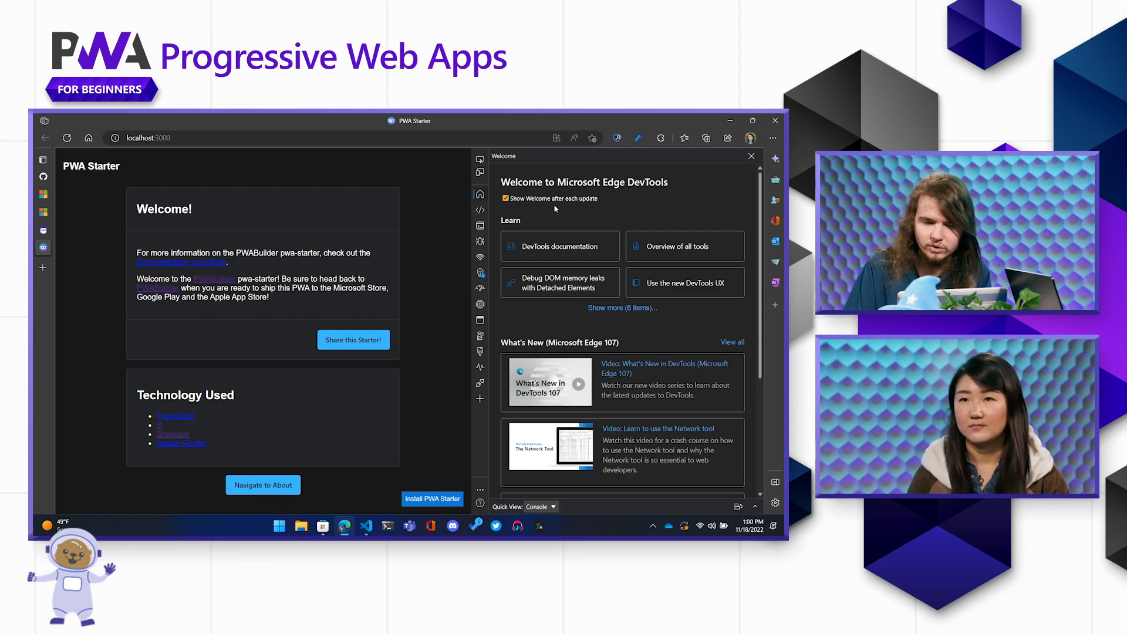
# Step: Scroll down through the Welcome page content before moving to Elements
pyautogui.scroll(-3)
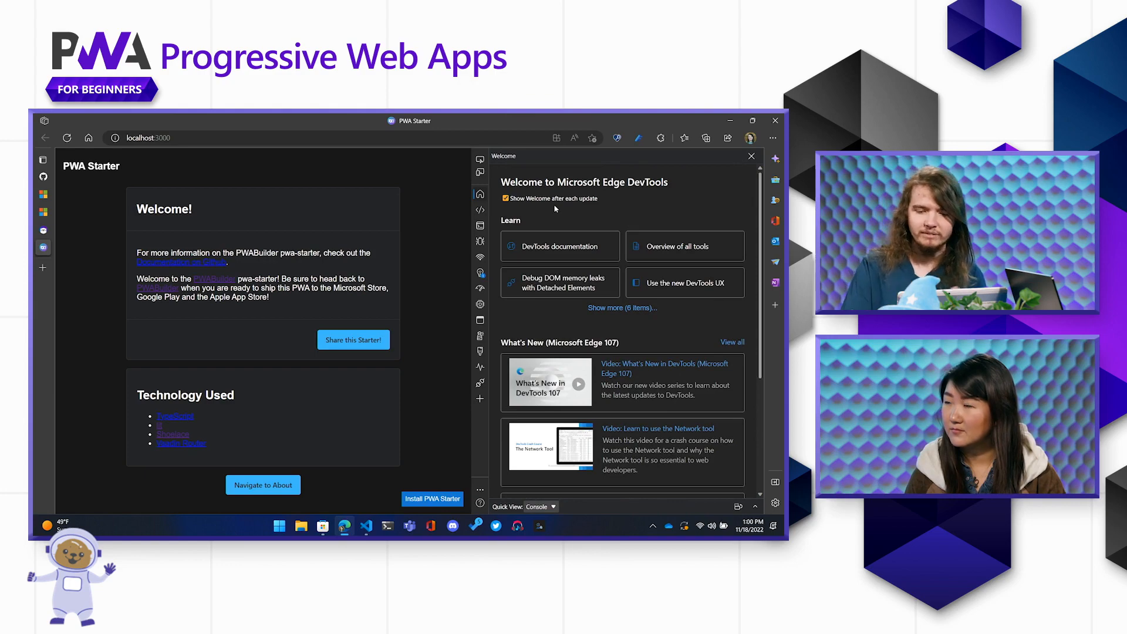
pyautogui.scroll(-3)
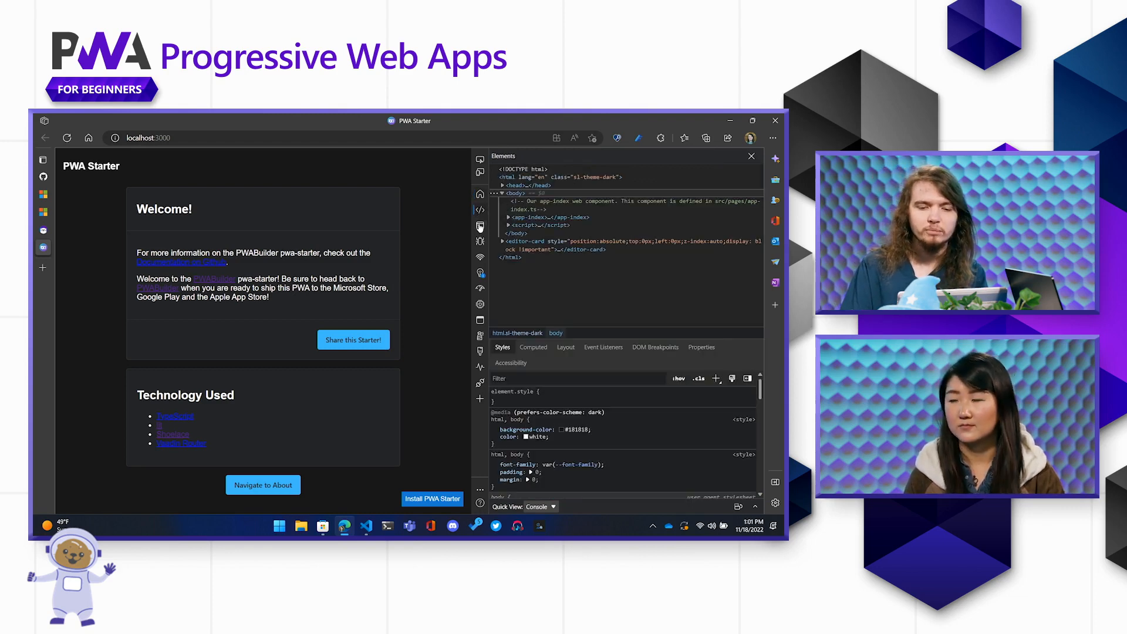
# Step: Visit Console, then use Inspect to select the routerOutlet div containing app-home
pyautogui.click(480, 209)
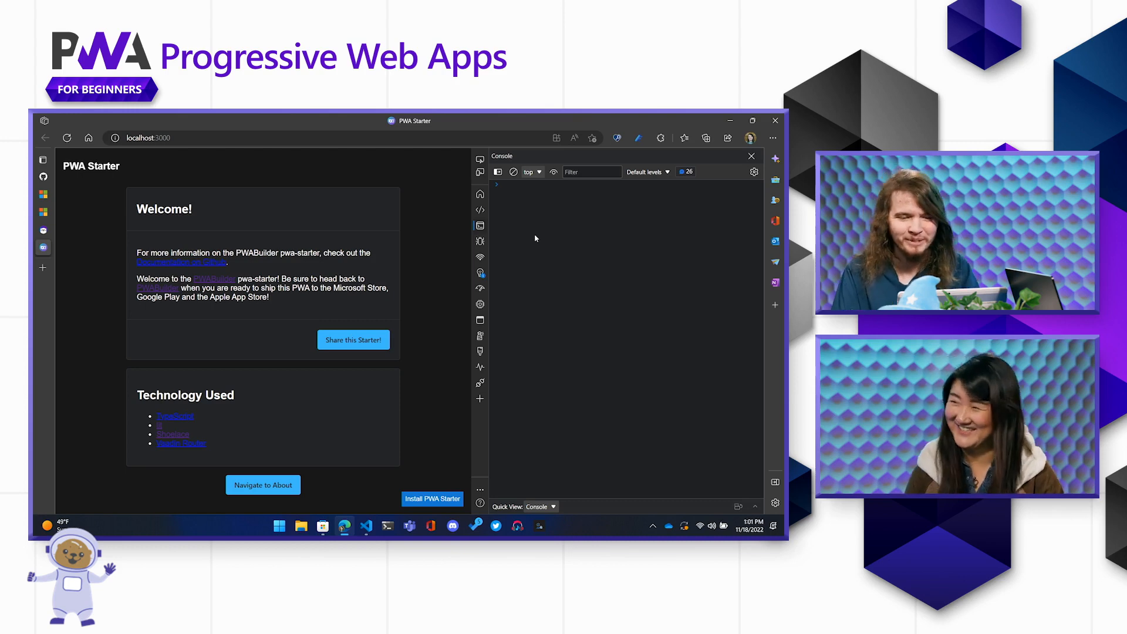
pyautogui.click(479, 209)
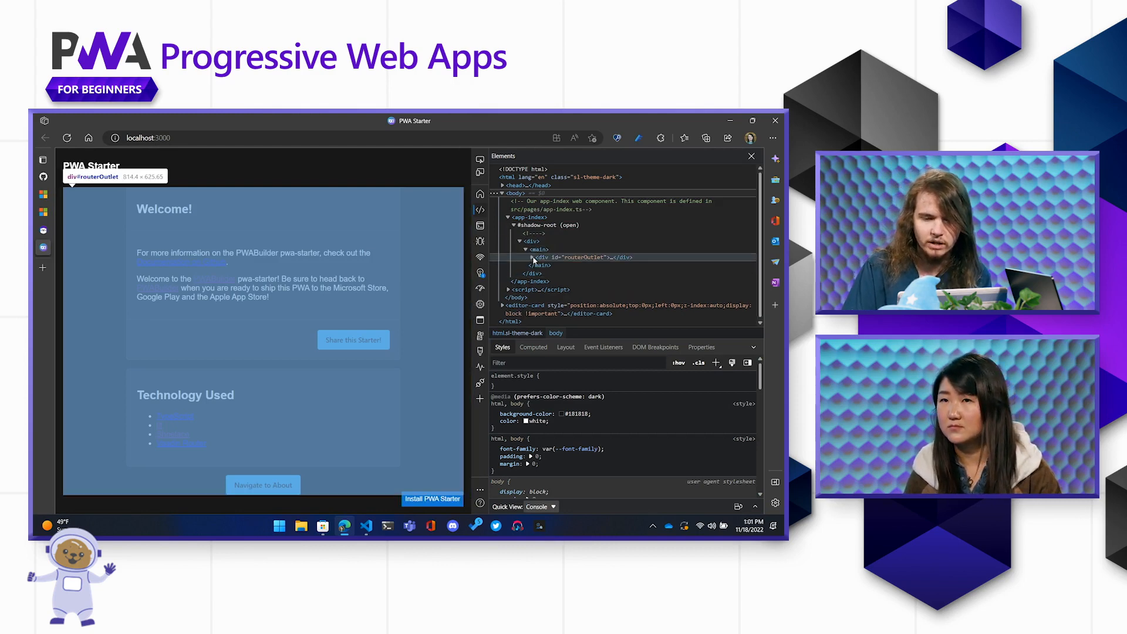
pyautogui.click(540, 257)
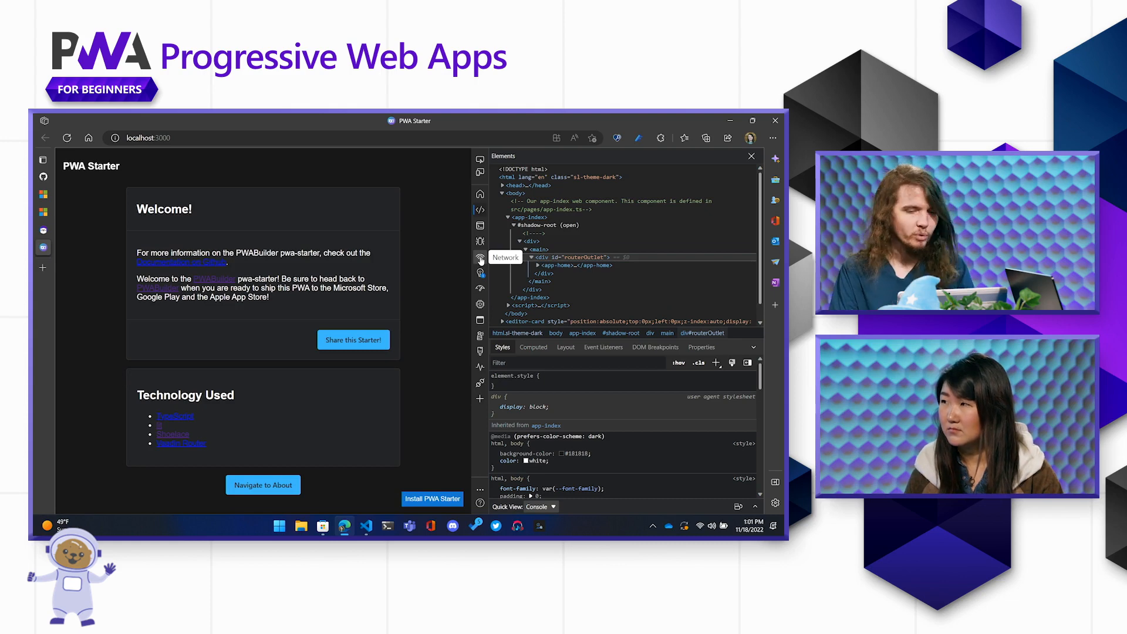
# Step: Show the Network request log and reveal the throttling presets (Fast 3G, Slow 3G)
pyautogui.click(479, 258)
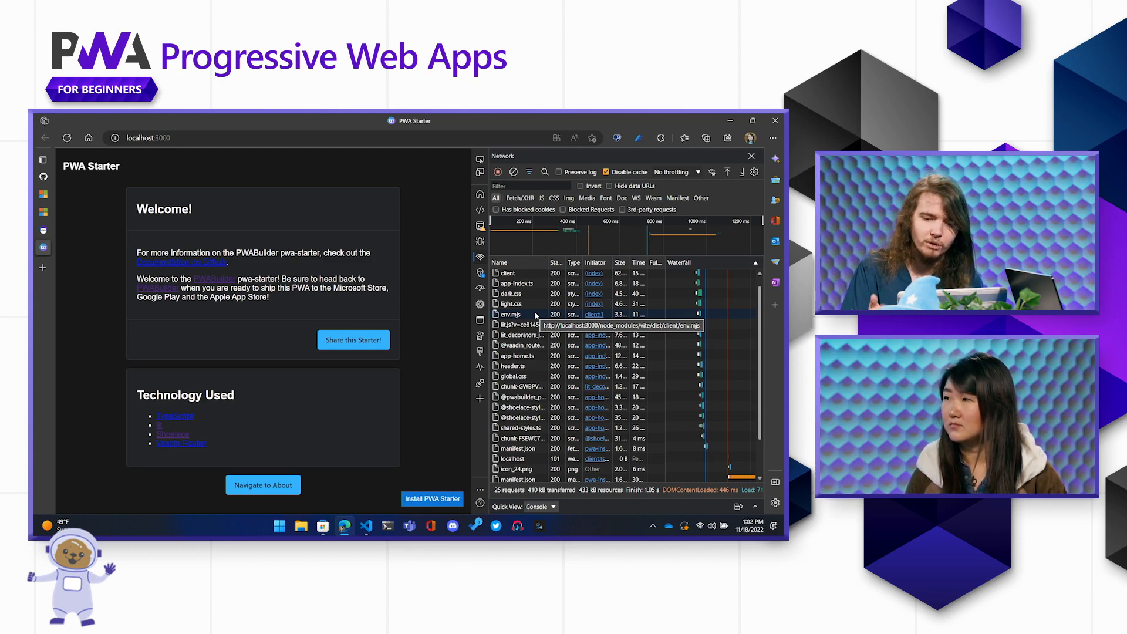
pyautogui.moveTo(518, 334)
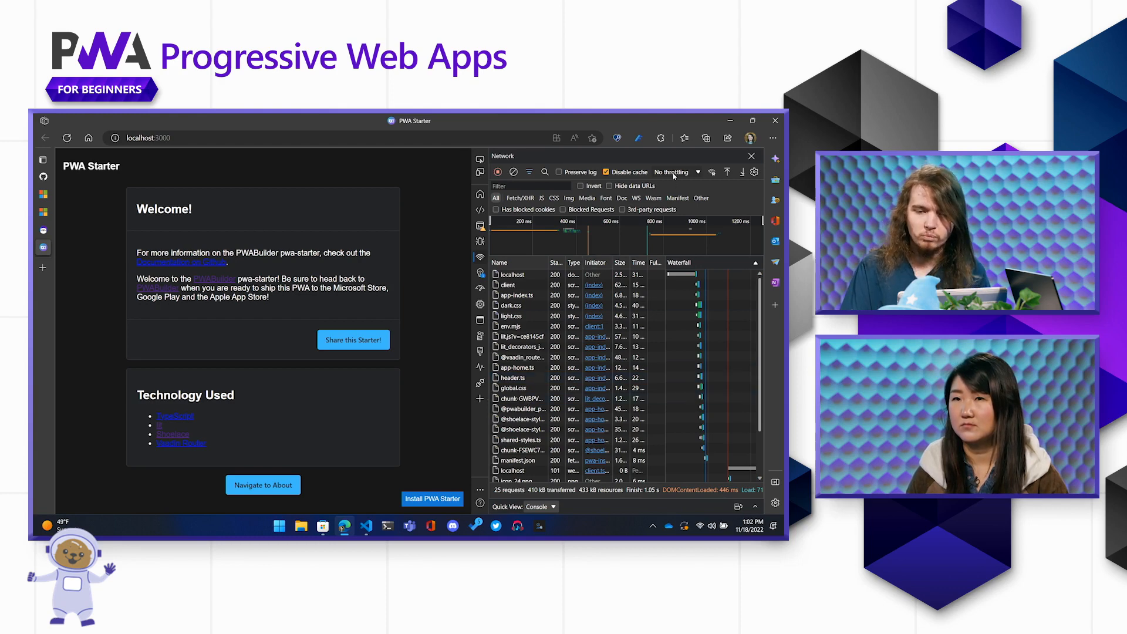
pyautogui.click(673, 171)
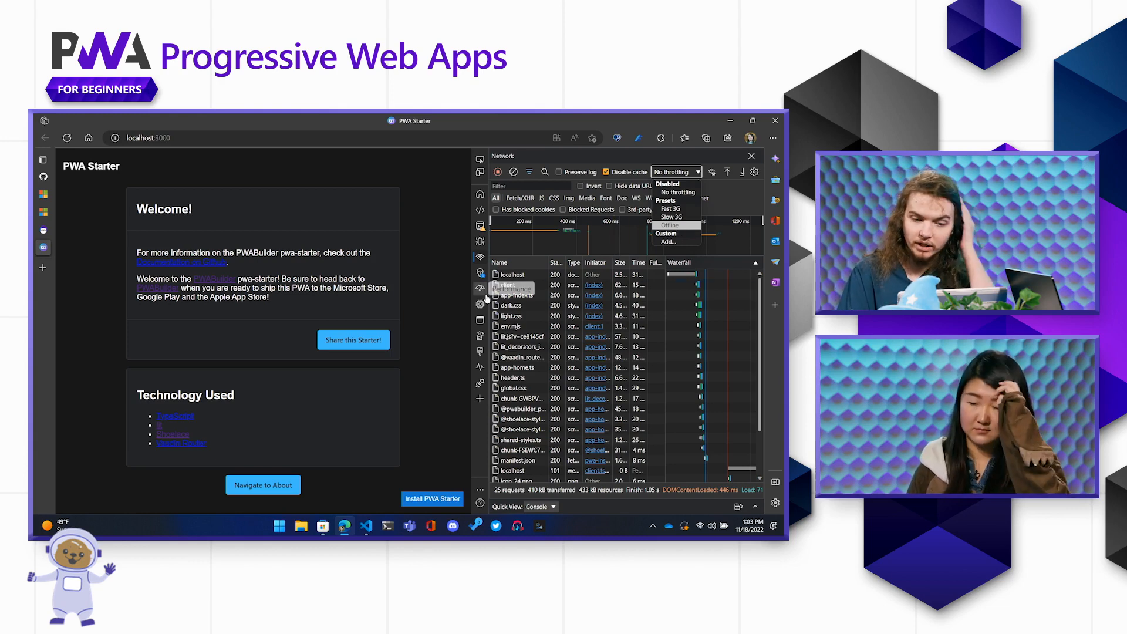
# Step: Set Performance CPU throttling to 6x slowdown with hardware concurrency enabled
pyautogui.click(479, 288)
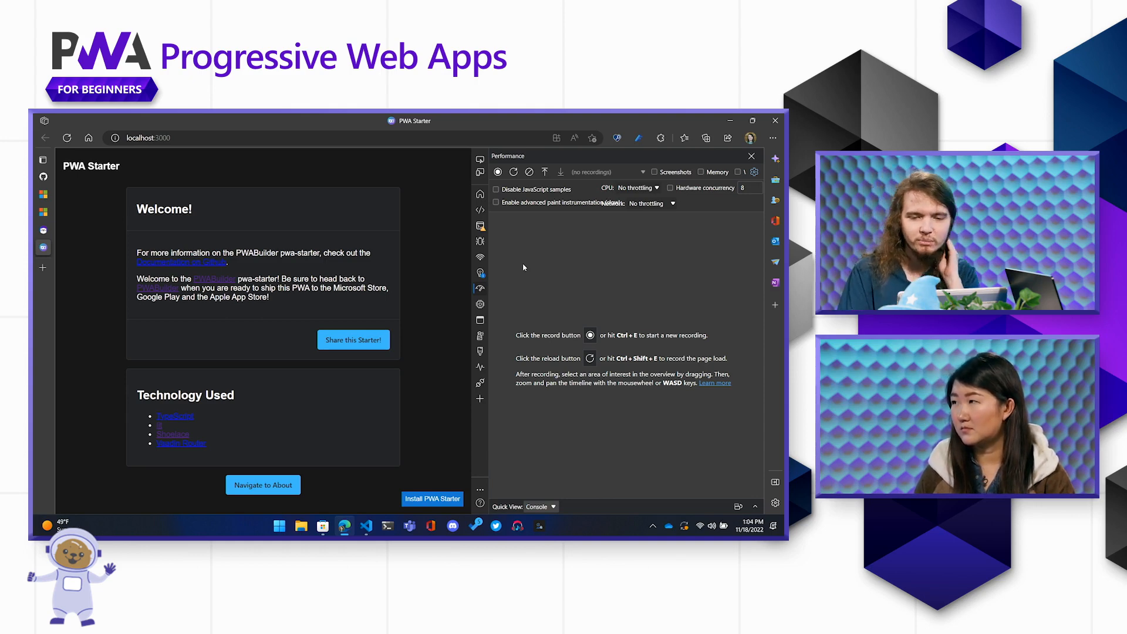
pyautogui.click(635, 188)
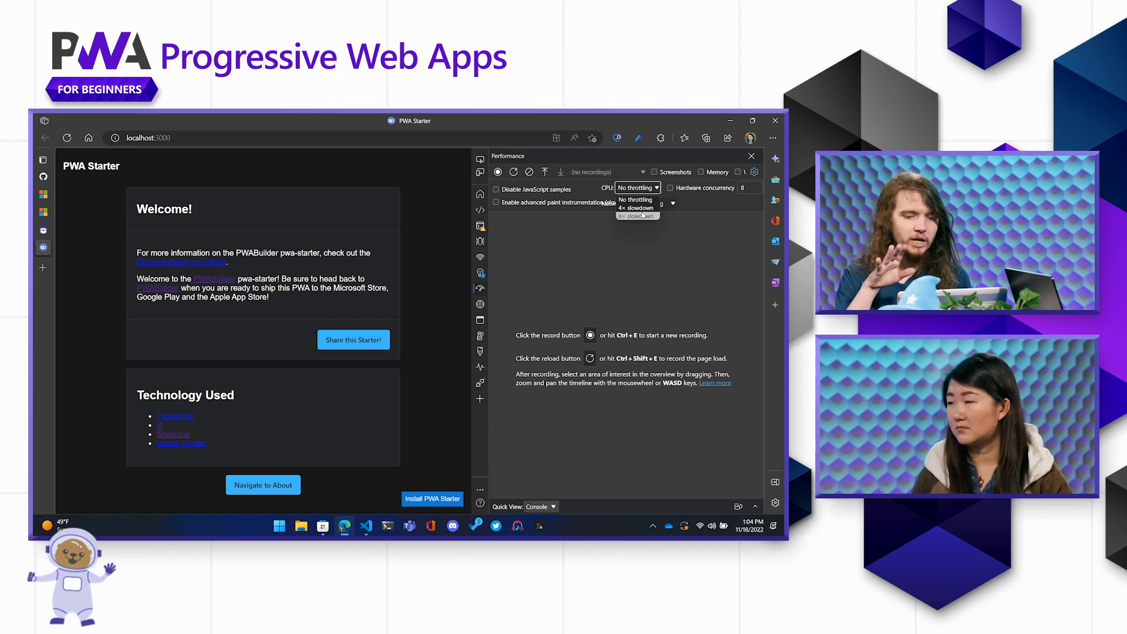
pyautogui.click(635, 216)
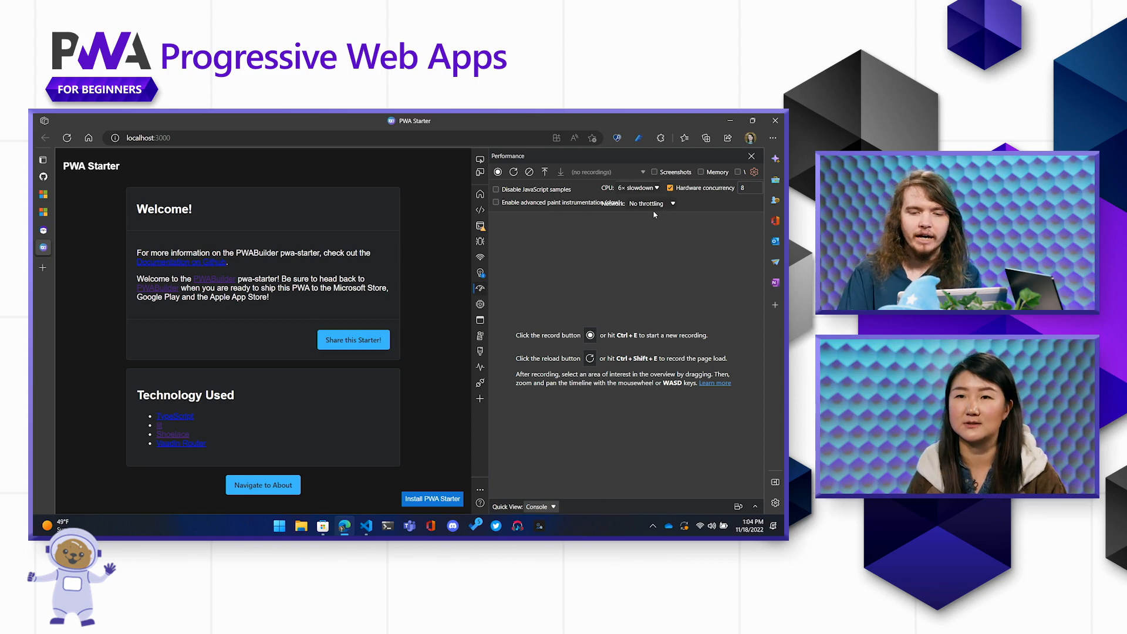
pyautogui.click(649, 203)
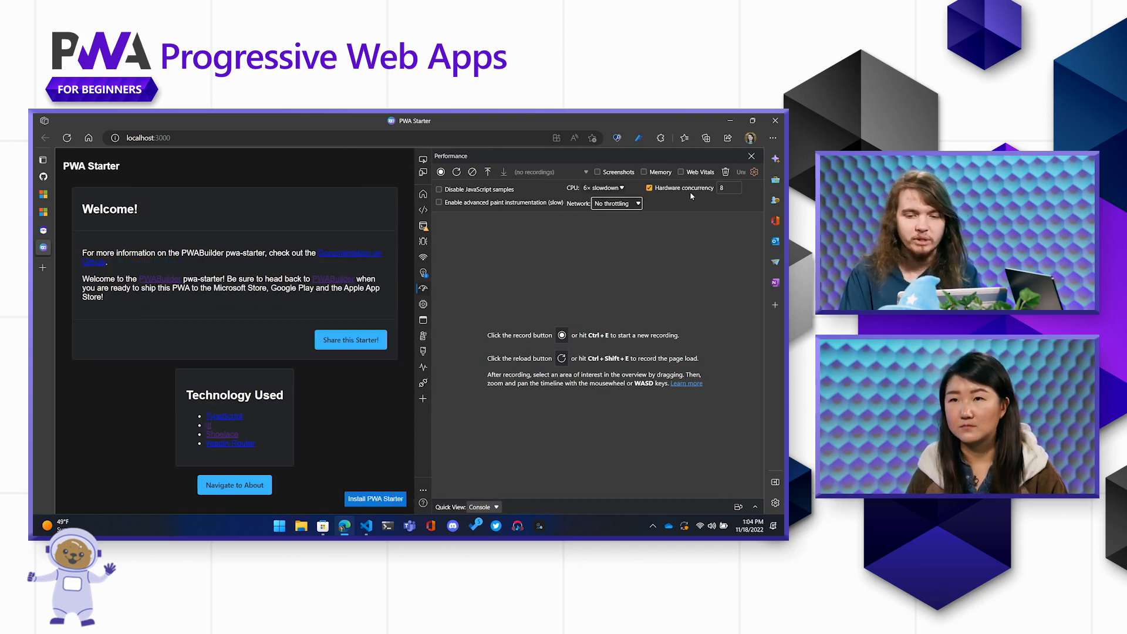
pyautogui.moveTo(679, 197)
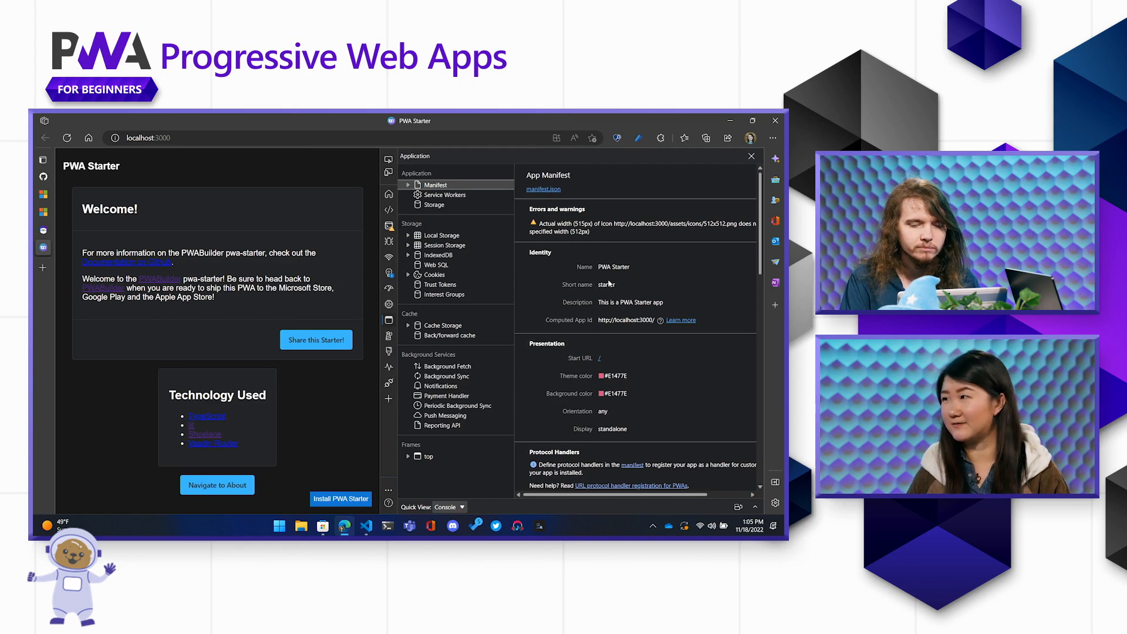
# Step: Show the sw.js service worker status, then bring up the Edge main menu
pyautogui.click(446, 195)
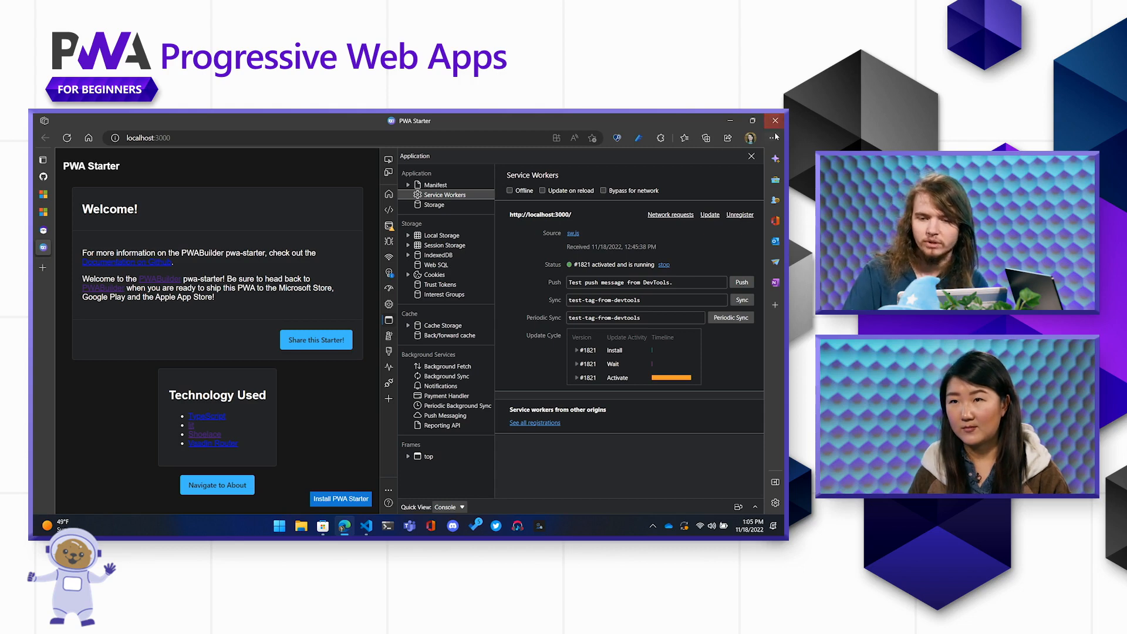
pyautogui.click(772, 138)
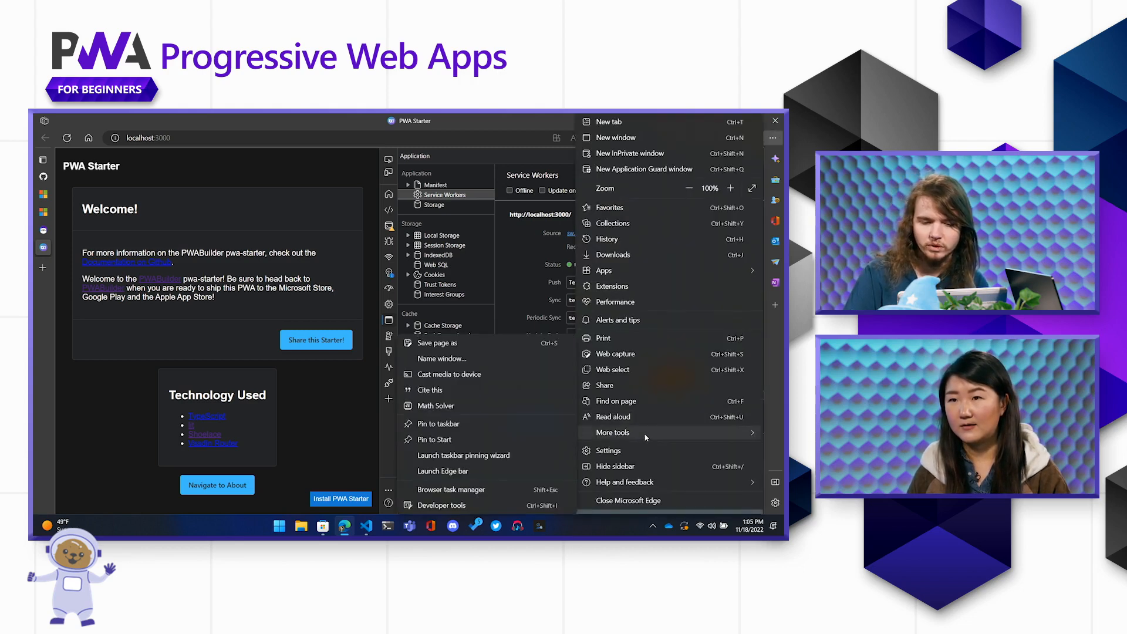